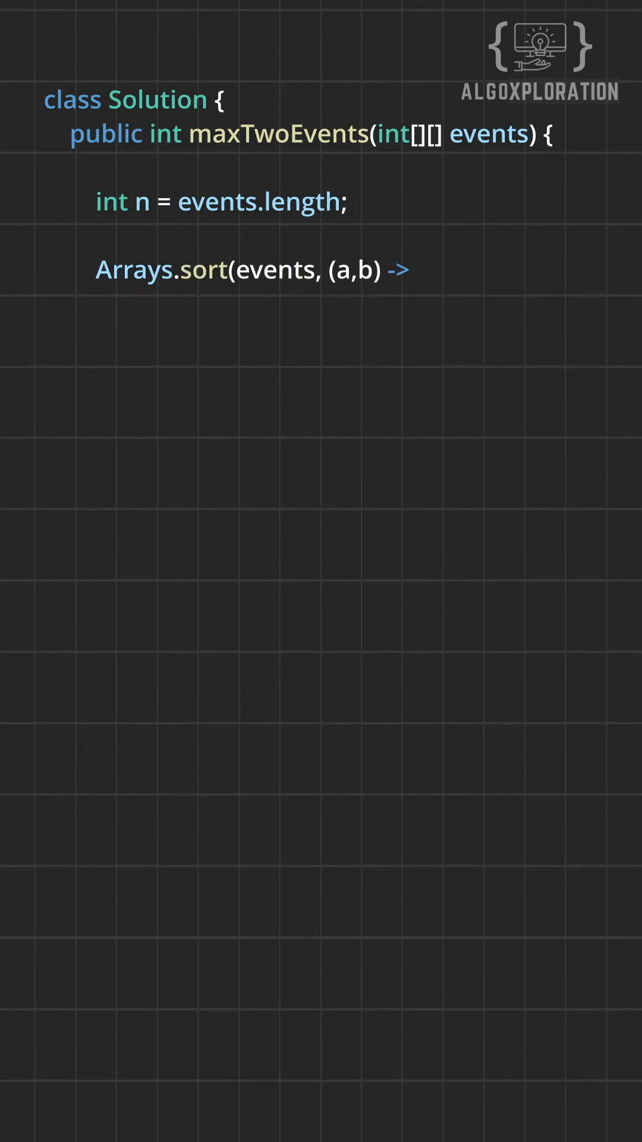
text(a[0] - b[0]);)
text(for(int i = 0; i < n; i++) {)
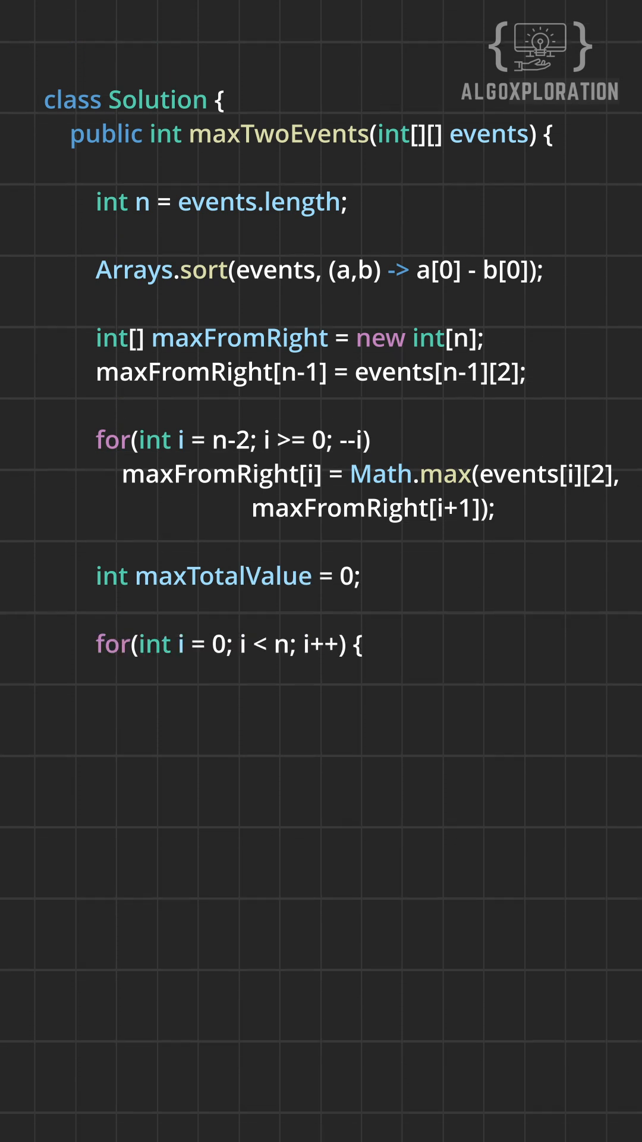
text(int left = i+1, right = n-1;)
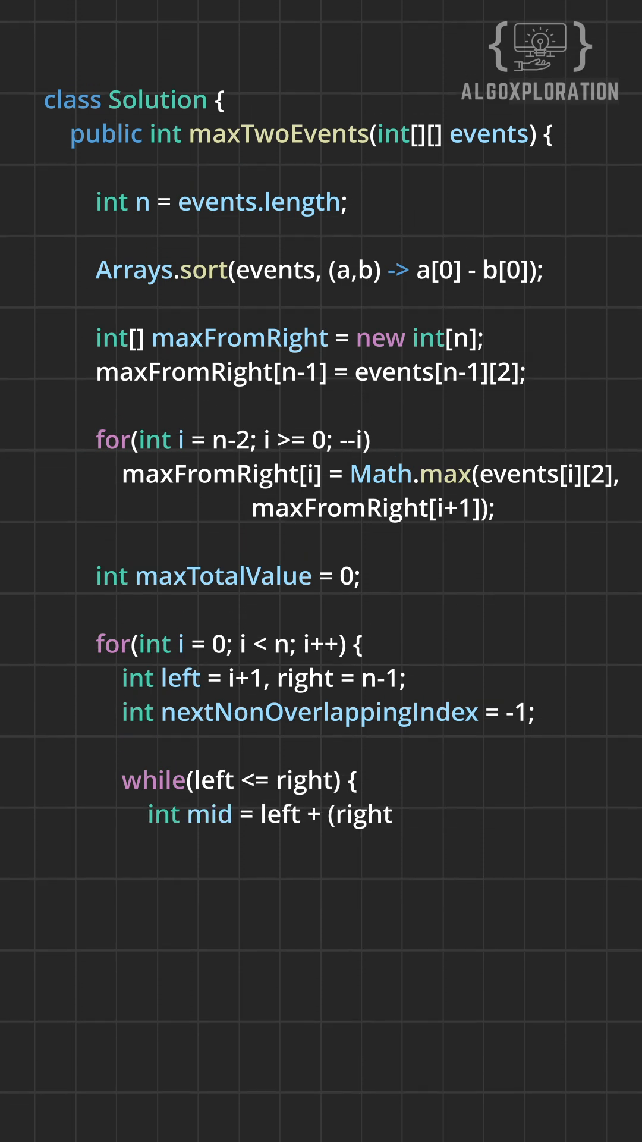
text(- left)/2;)
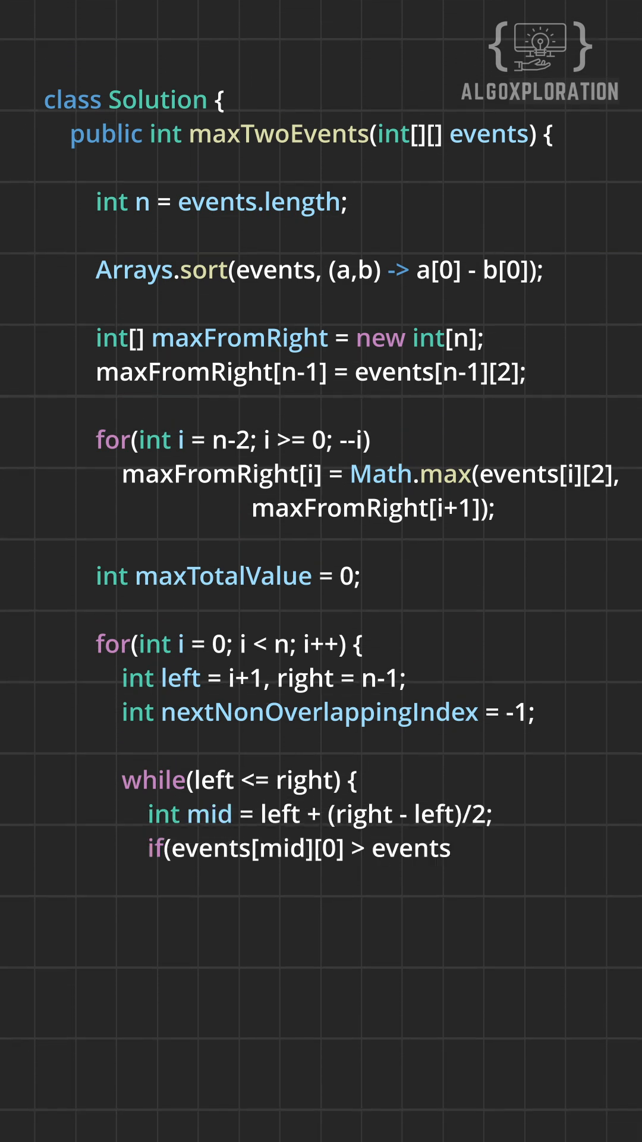